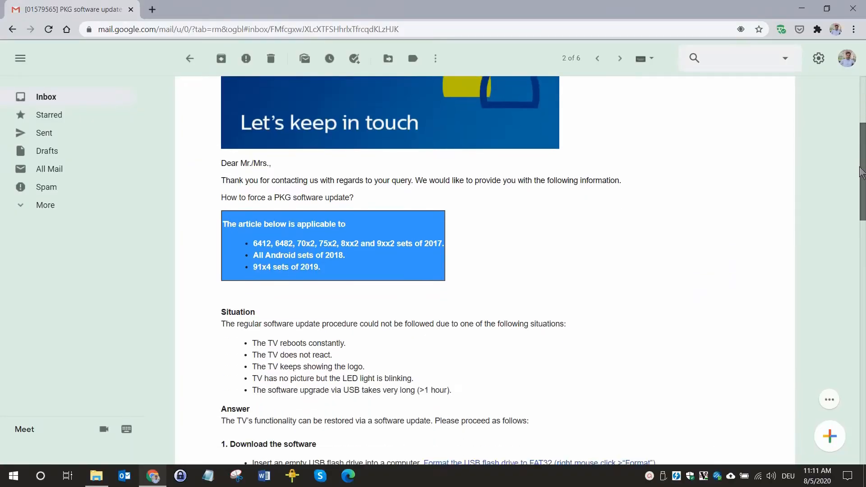
Step: Scroll the PKG support email down to the 'Download the software' instructions
{"action": "scroll", "scroll_direction": "down", "scroll_amount": 3}
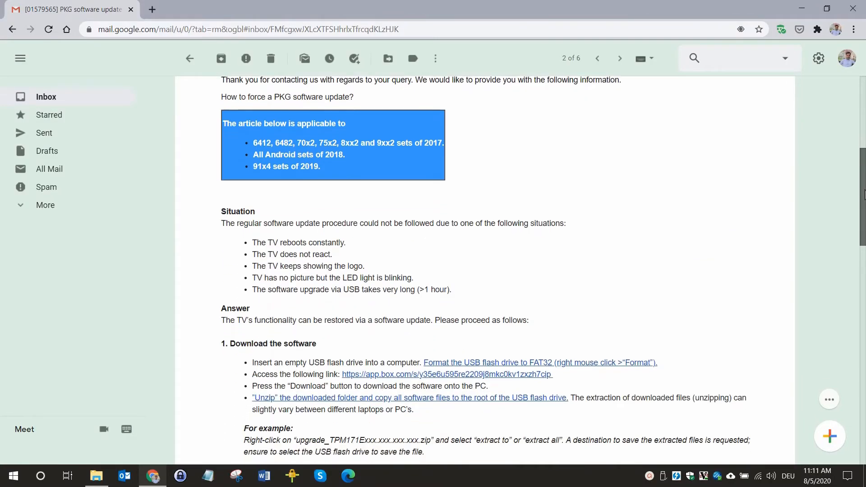
{"action": "scroll", "scroll_direction": "down", "scroll_amount": 3}
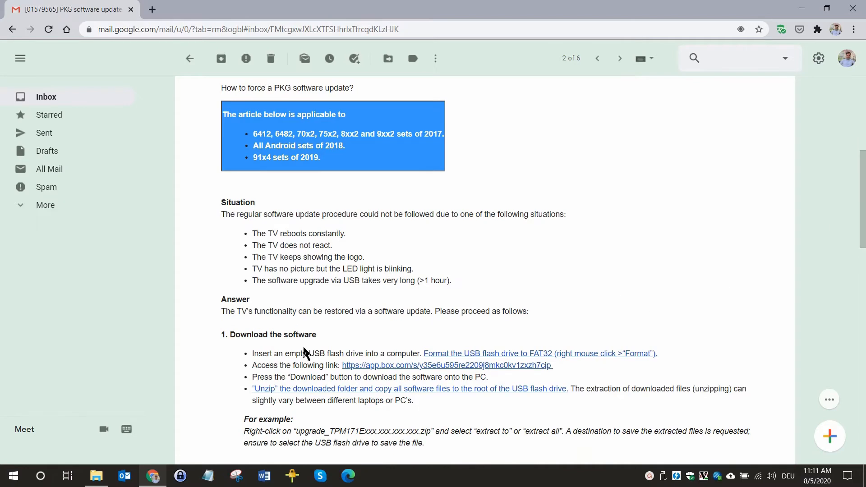
{"action": "mouse_move", "coordinate": [401, 368]}
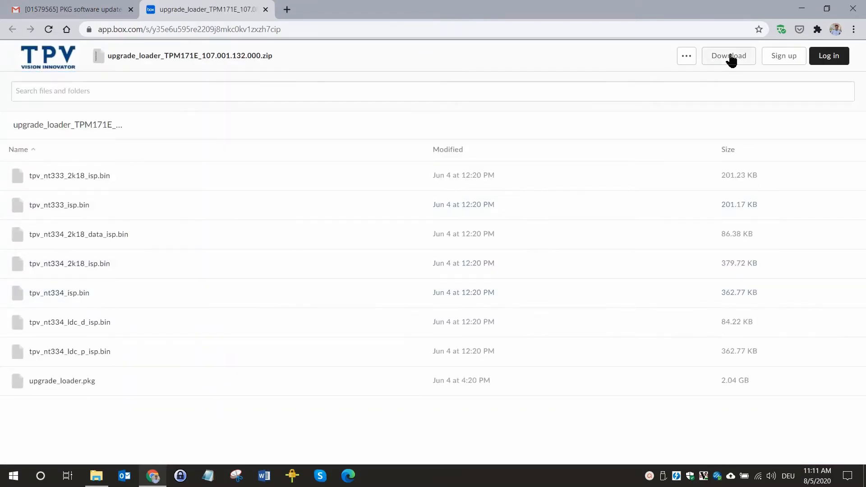
Step: Download upgrade_loader_TPM171E_107.001.132.000.zip from Box and dismiss the download-in-progress notice
{"action": "left_click", "coordinate": [730, 56]}
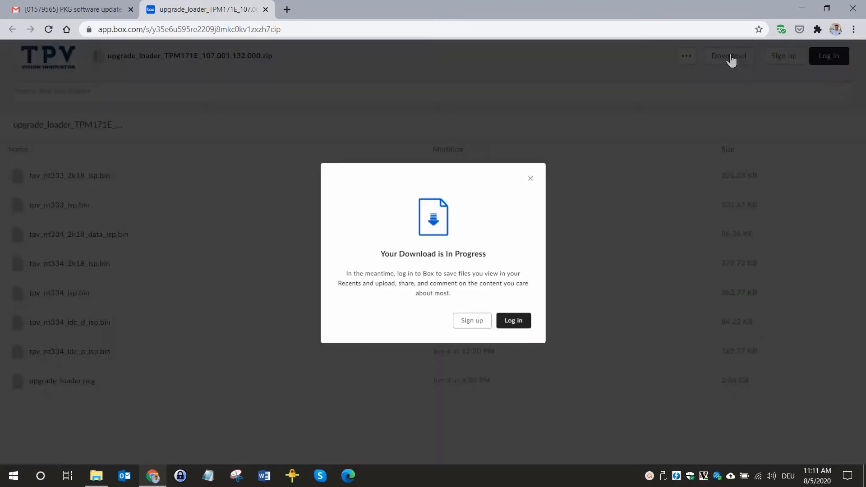
{"action": "mouse_move", "coordinate": [472, 342]}
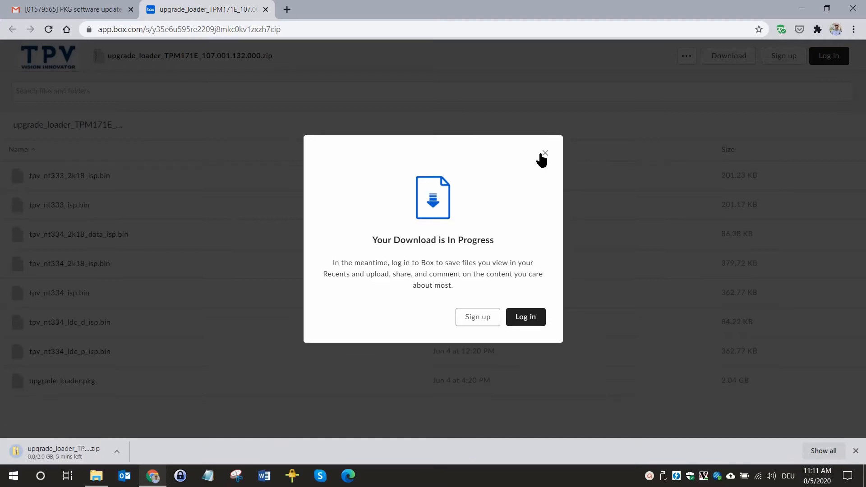
{"action": "left_click", "coordinate": [545, 153]}
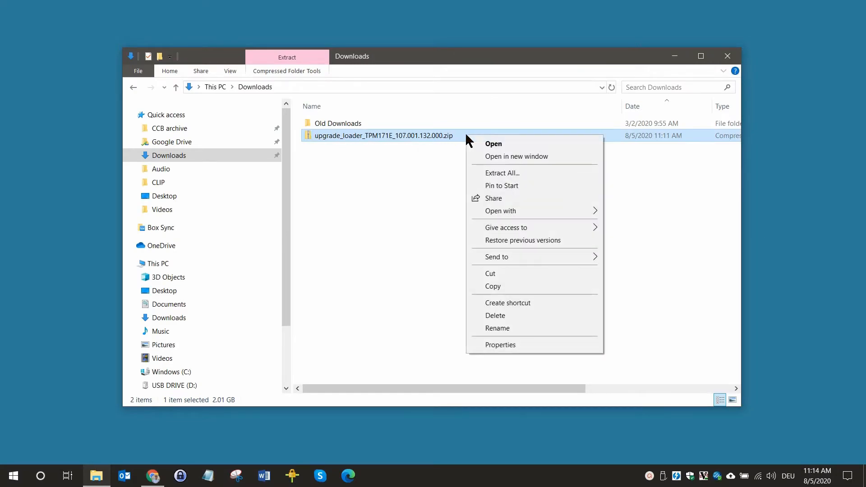
Step: Extract the upgrade loader zip into its suggested Downloads folder
{"action": "left_click", "coordinate": [503, 173]}
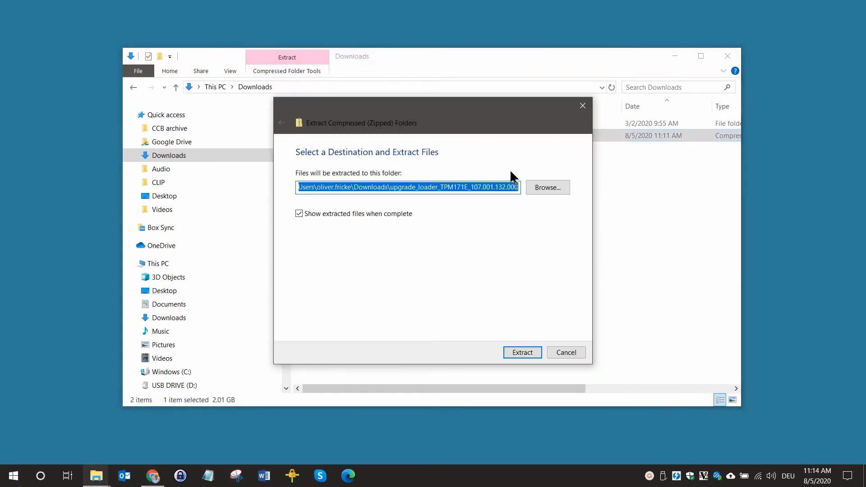
{"action": "left_click", "coordinate": [523, 352]}
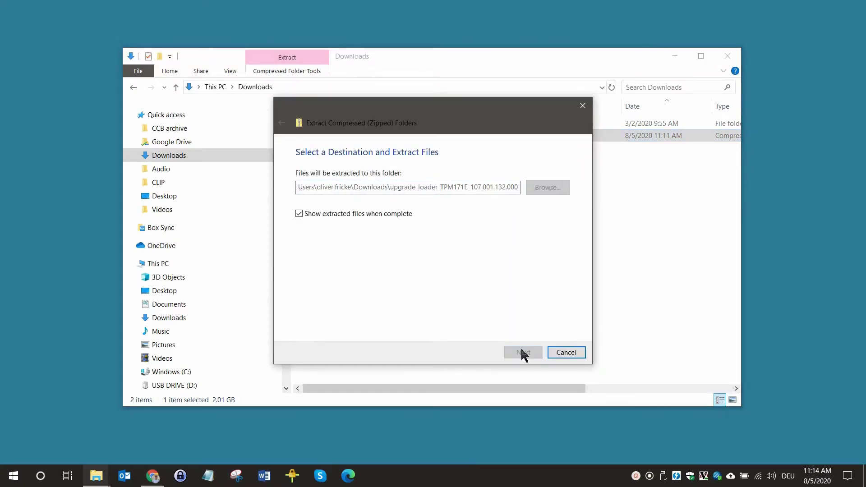
{"action": "left_click", "coordinate": [523, 353]}
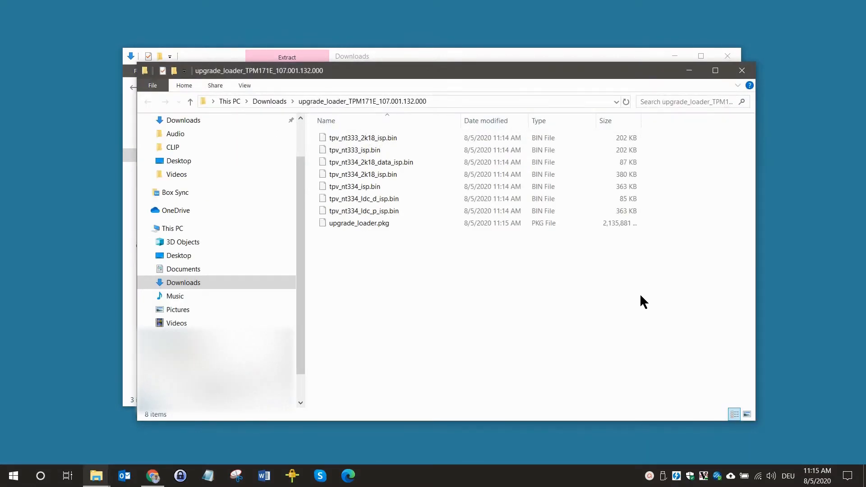
Step: Send upgrade_loader.pkg to USB DRIVE (D:)
{"action": "left_click", "coordinate": [359, 223]}
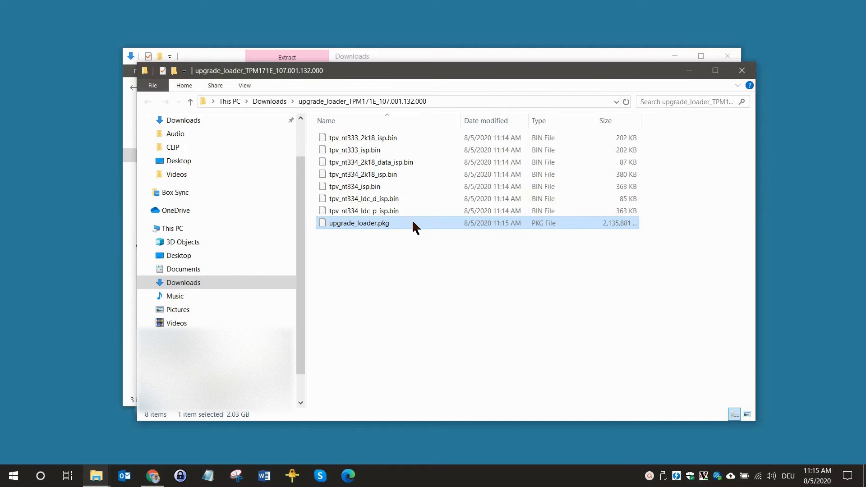
{"action": "right_click", "coordinate": [359, 223]}
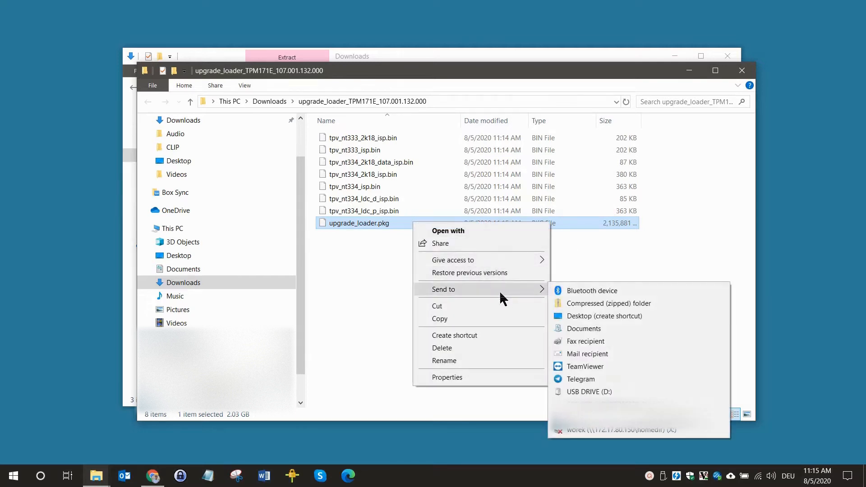
{"action": "mouse_move", "coordinate": [615, 395]}
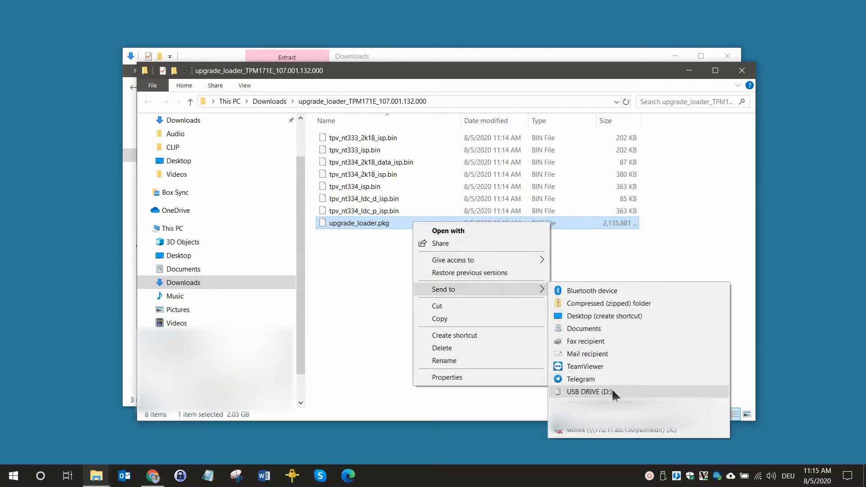
{"action": "left_click", "coordinate": [589, 392]}
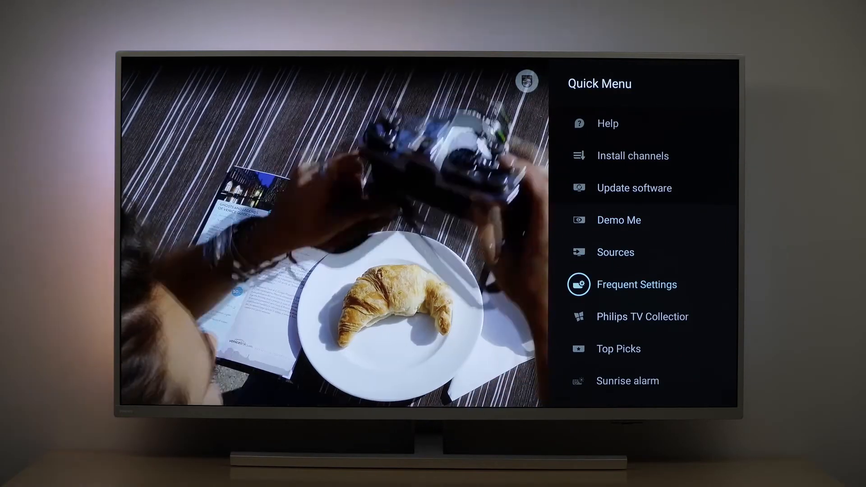
Step: Open the Philips TV's Frequent Settings to reach General settings > Reinstall TV
{"action": "left_click", "coordinate": [637, 284]}
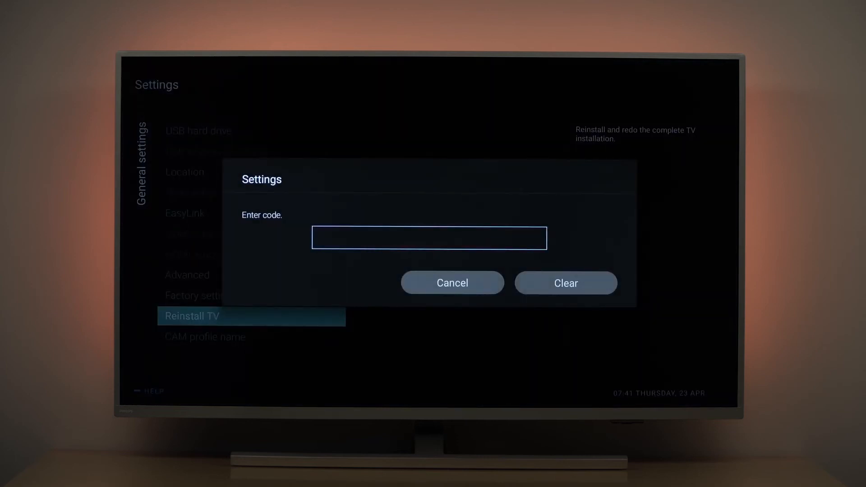
Step: Enter code 00 and confirm Yes to reinstall the TV
{"action": "type", "text": "00"}
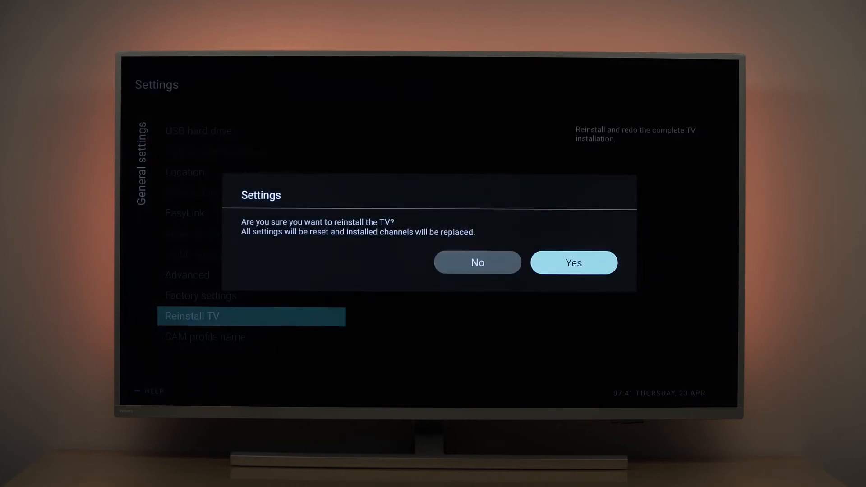
{"action": "left_click", "coordinate": [574, 262]}
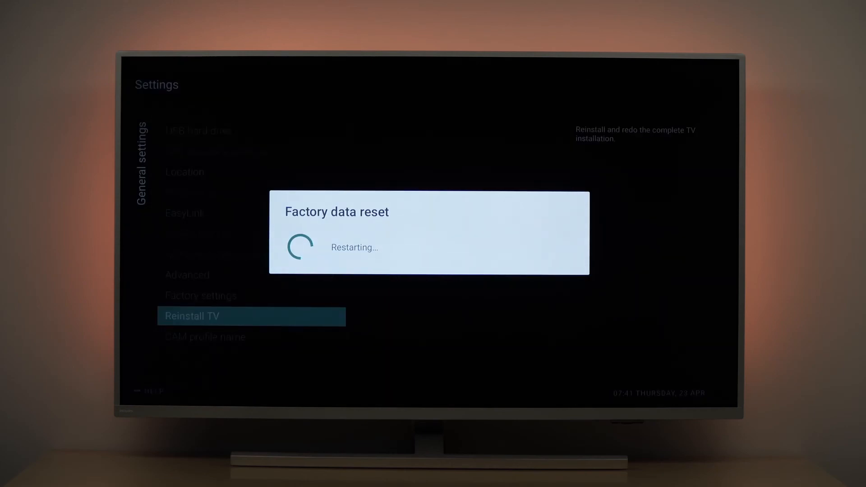